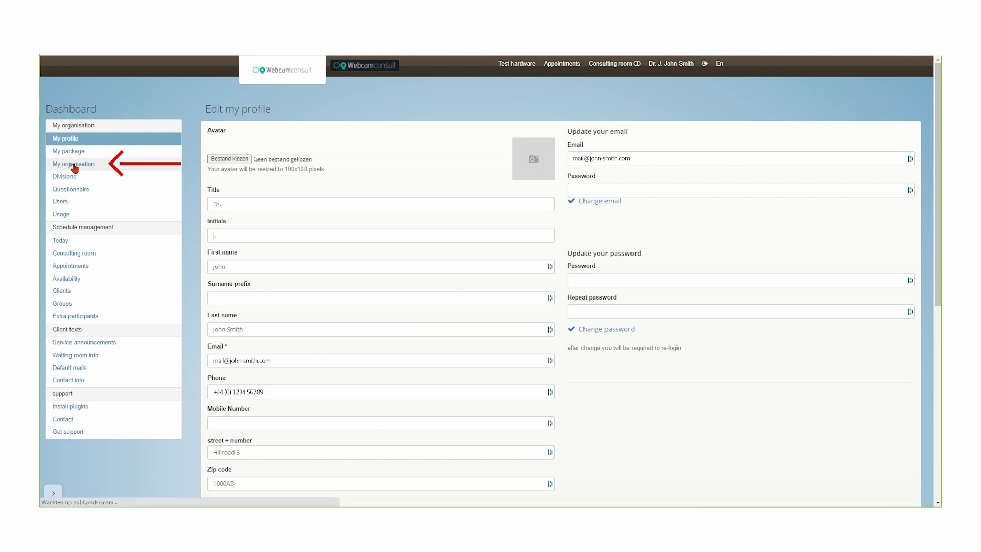
On the organisation settings page, set the organisation Name to 'John Smith Consult'.
left_click(72, 164)
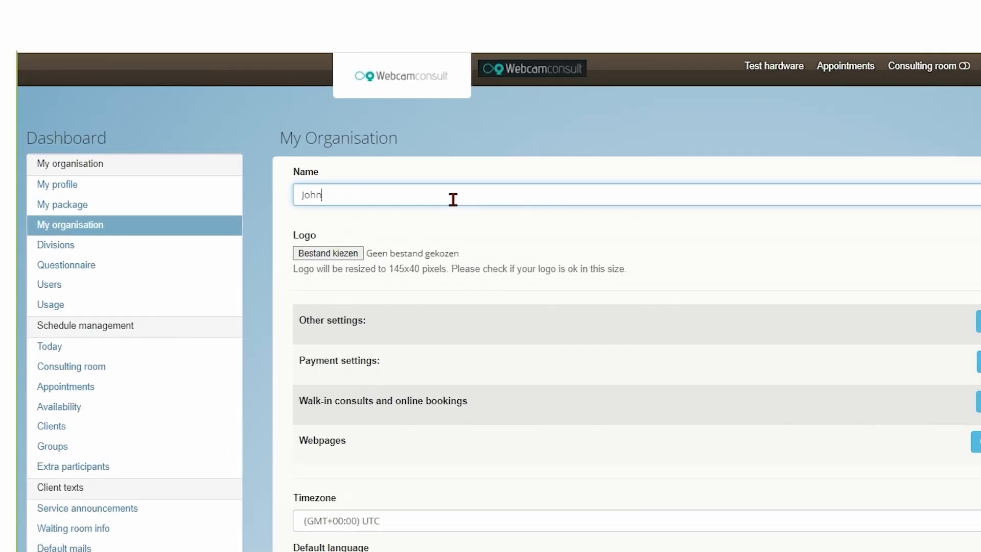
type("Smith Consult")
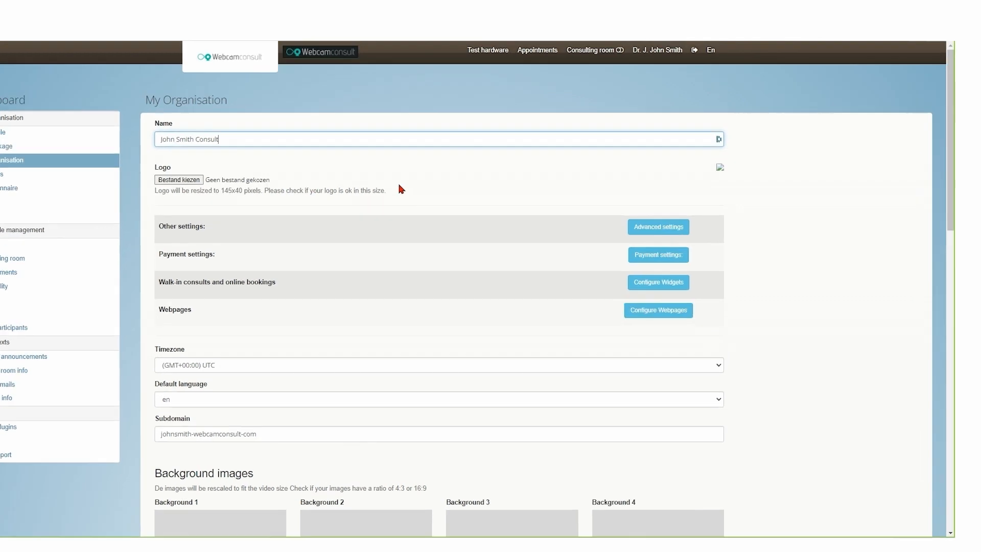
left_click(657, 226)
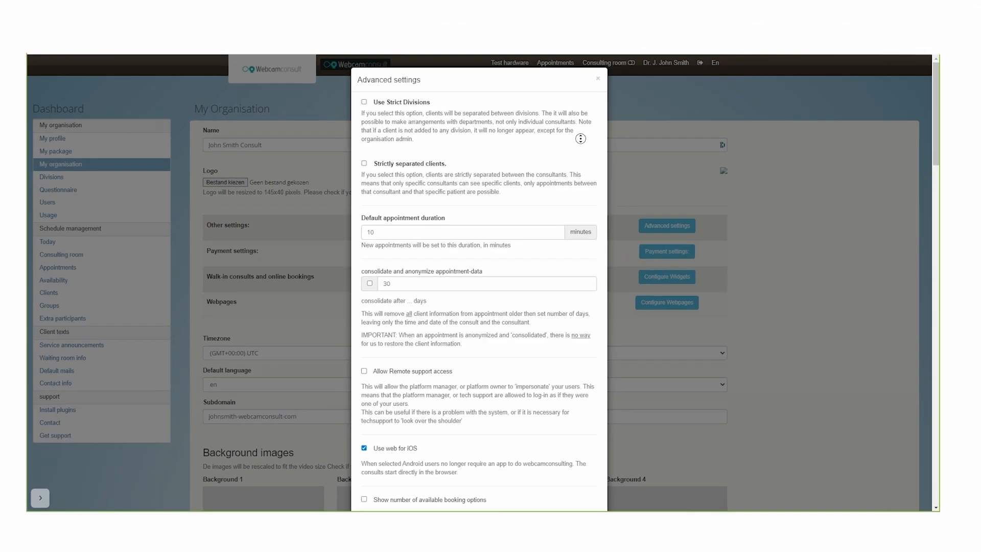
scroll("down", 3)
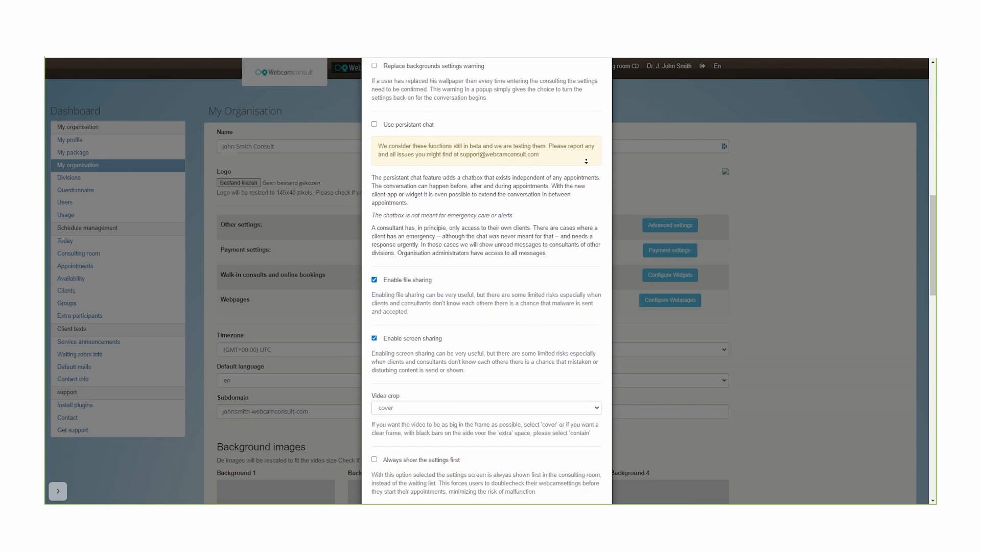
scroll("down", 3)
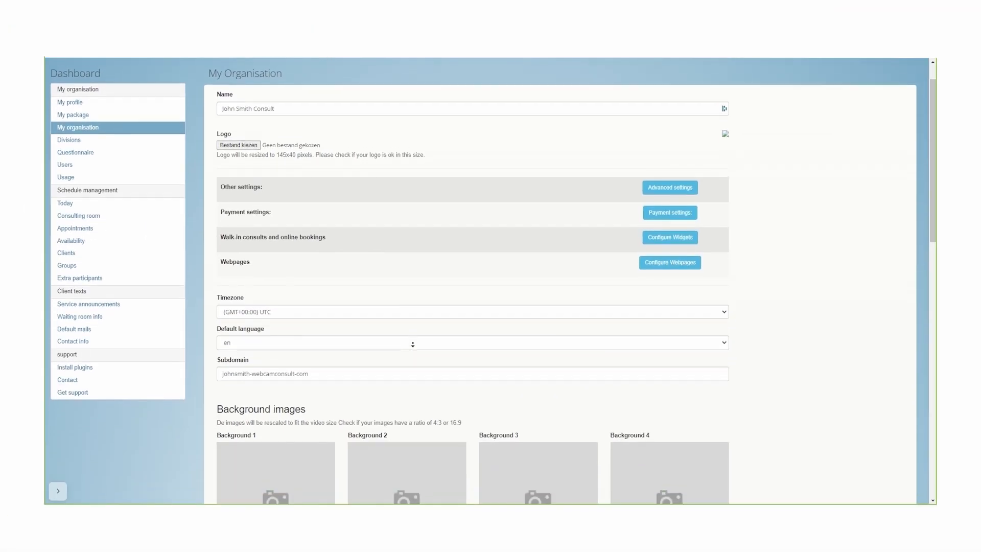
Enter 'Doctor' as the English consultant title under Title(s).
scroll("down", 3)
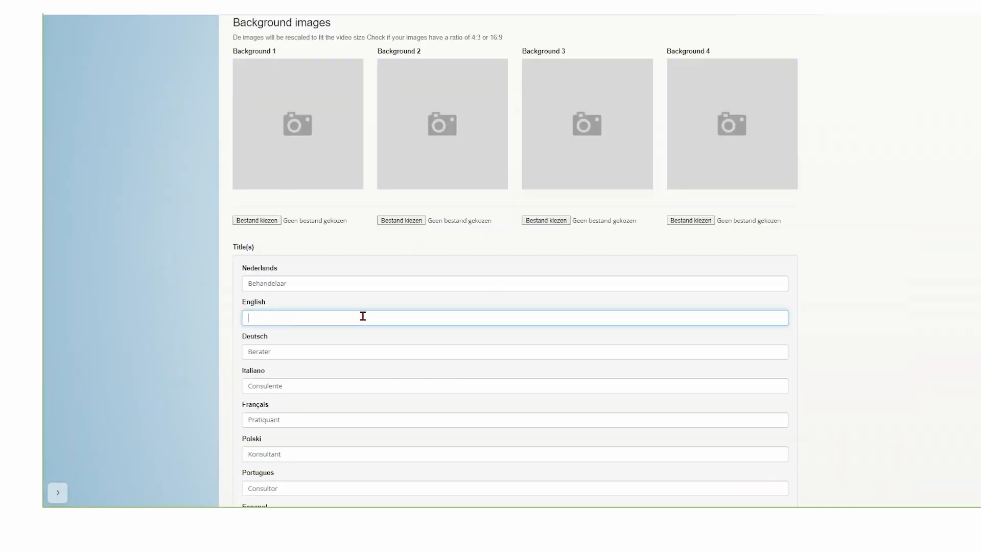
type("Doctor")
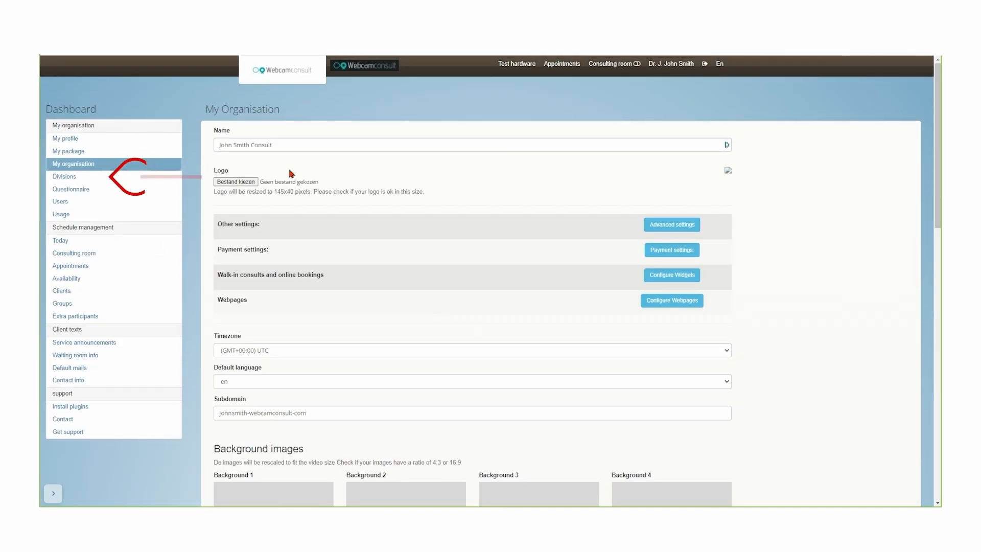
Show the Divisions list with My Practice and look over the new-user form.
left_click(63, 175)
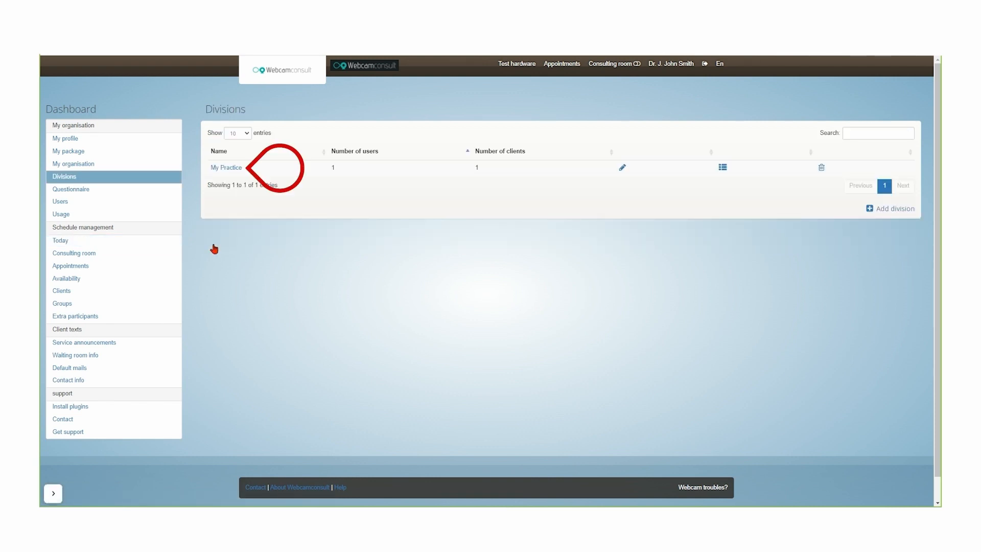
left_click(226, 168)
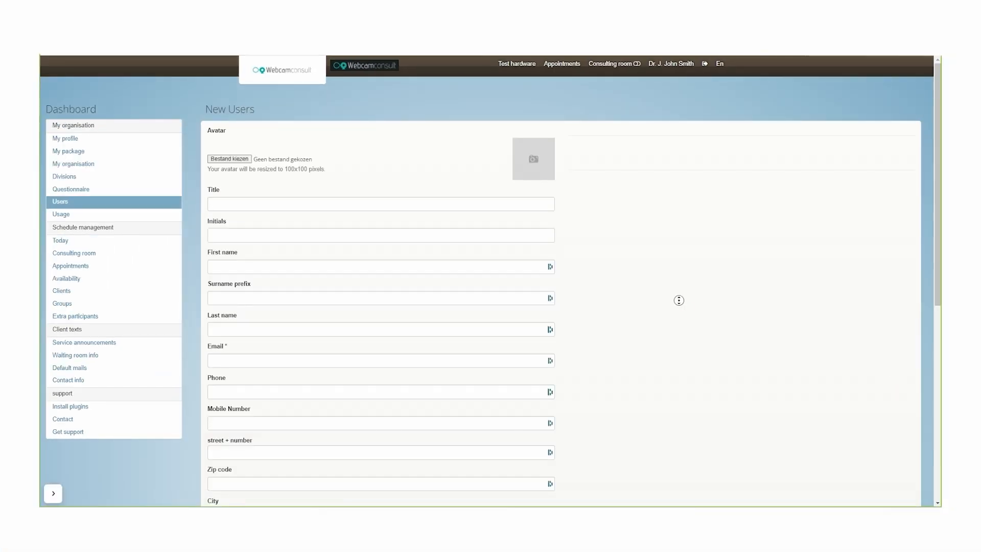
scroll("down", 3)
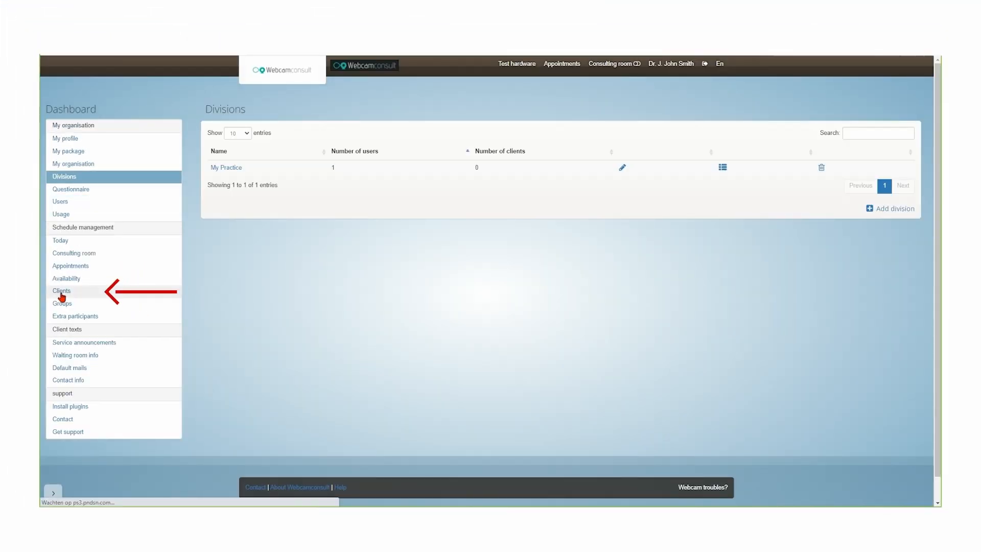
From the client list, start making an appointment for client John Doe.
left_click(61, 290)
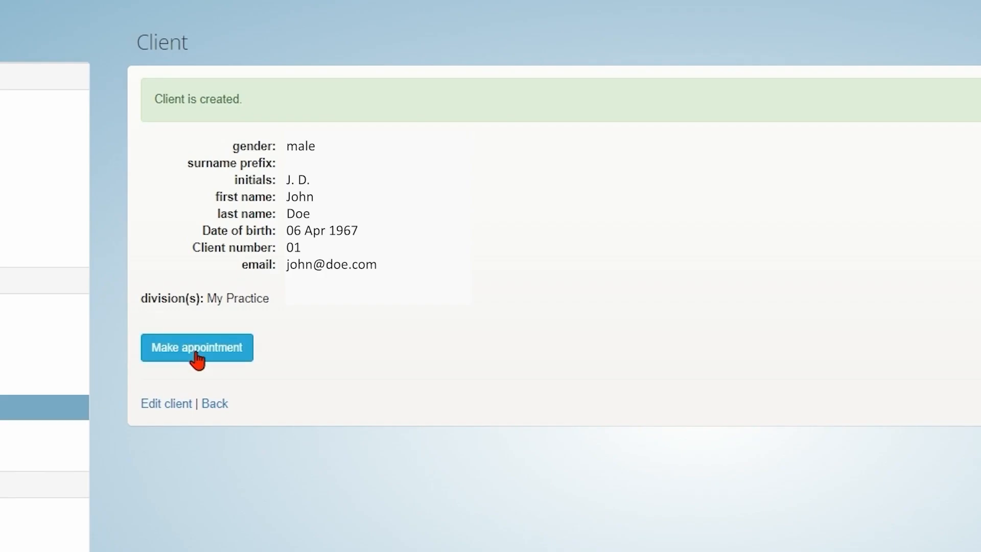
left_click(196, 348)
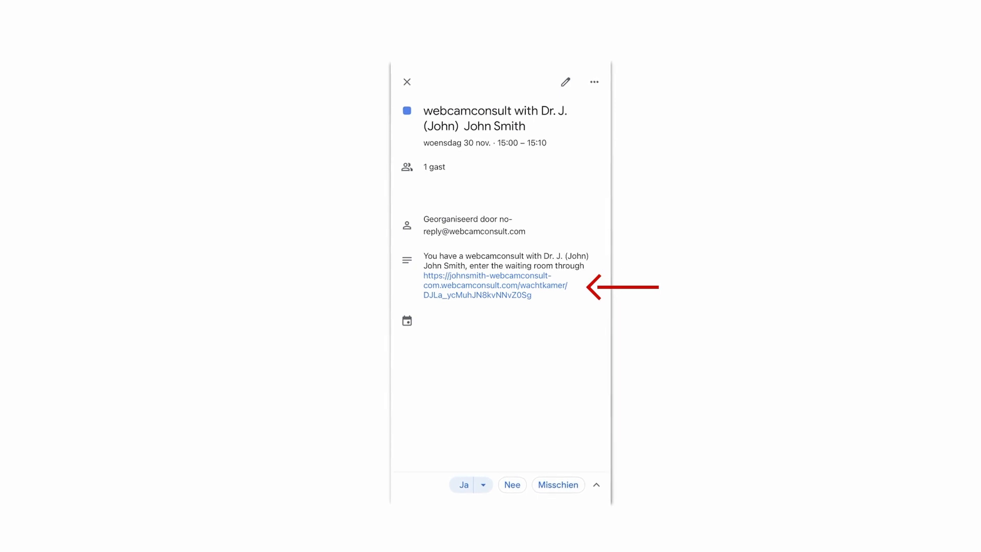
Enter the waiting room through the link in the 30 November invitation.
left_click(488, 281)
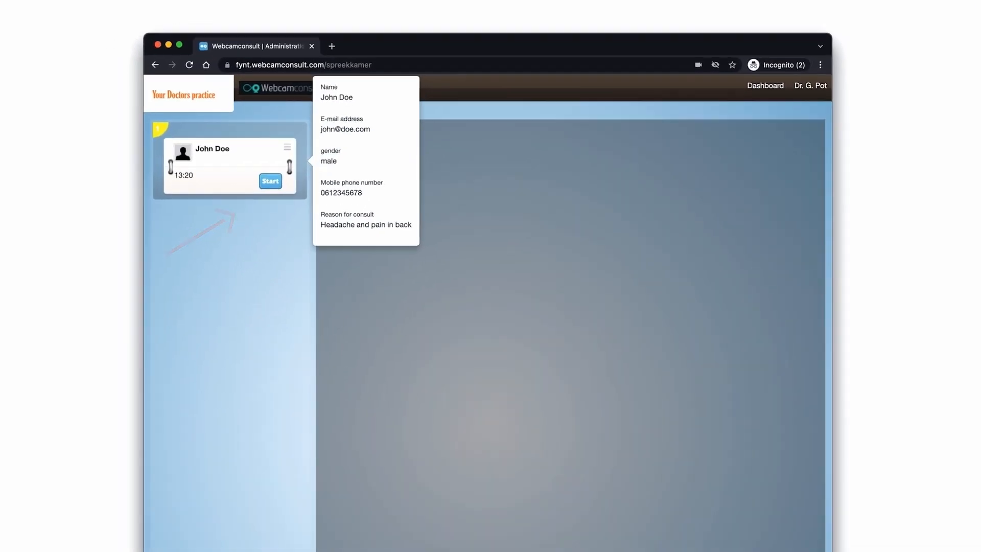
Start the video consult from John Doe's card in the consulting room.
left_click(270, 181)
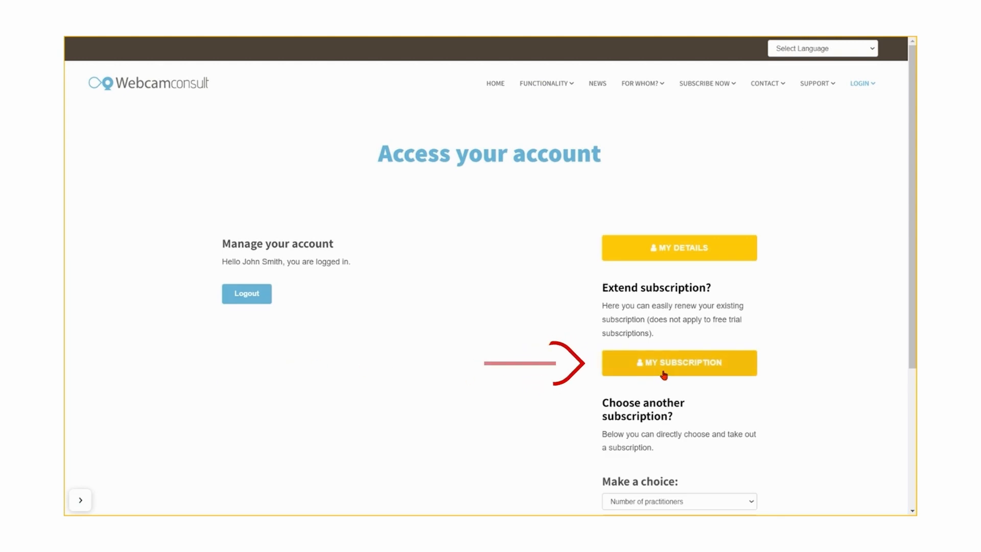
Review subscription 05331's details, then go to the Support overview page.
left_click(678, 363)
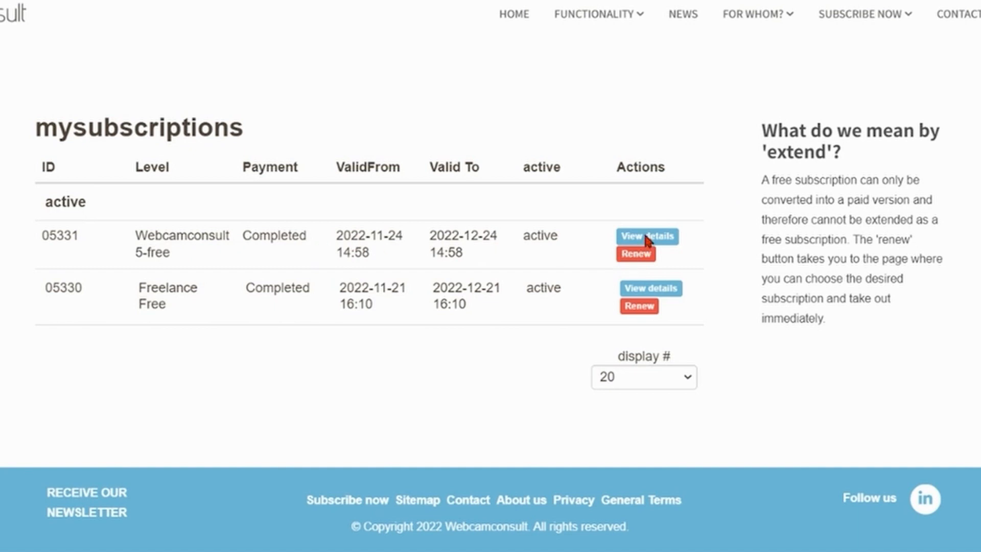
left_click(647, 236)
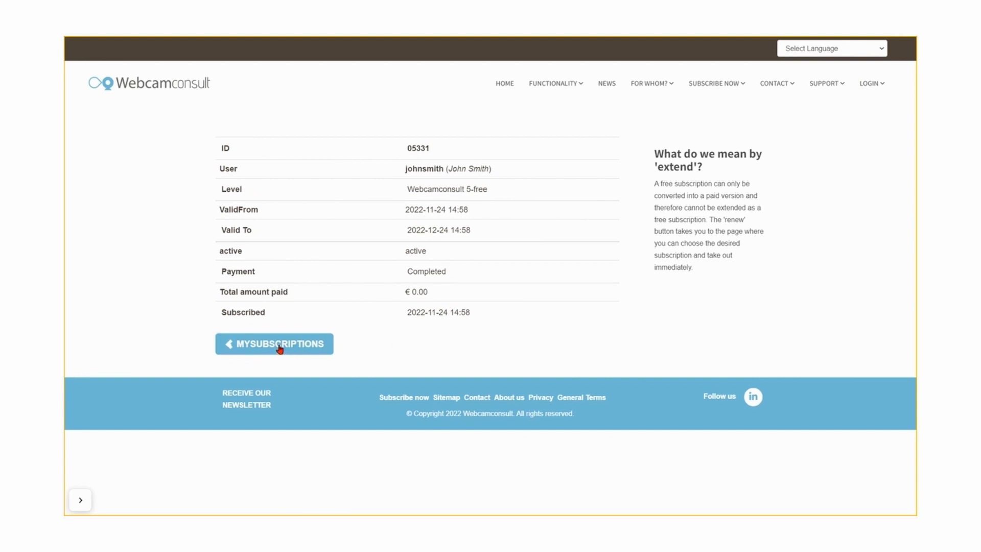
left_click(274, 344)
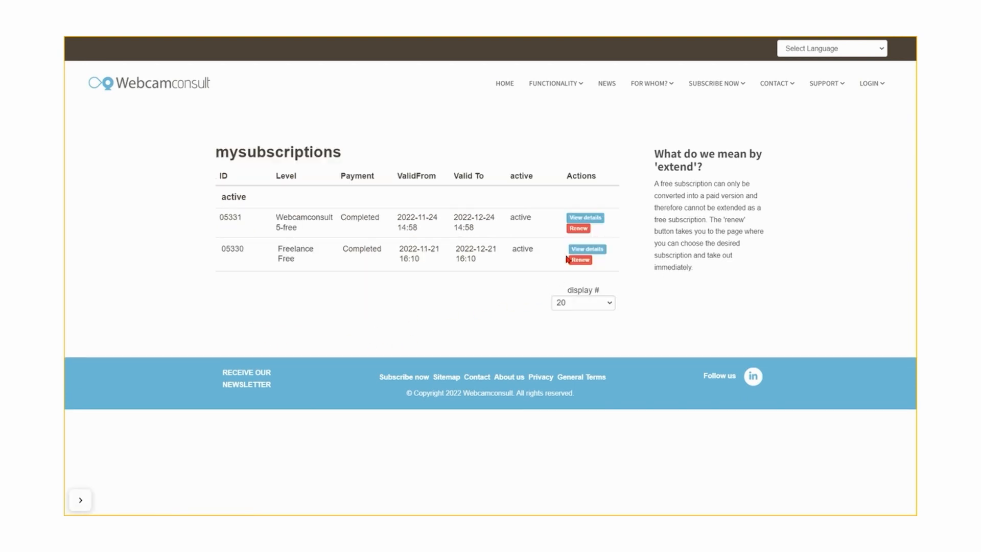
left_click(826, 83)
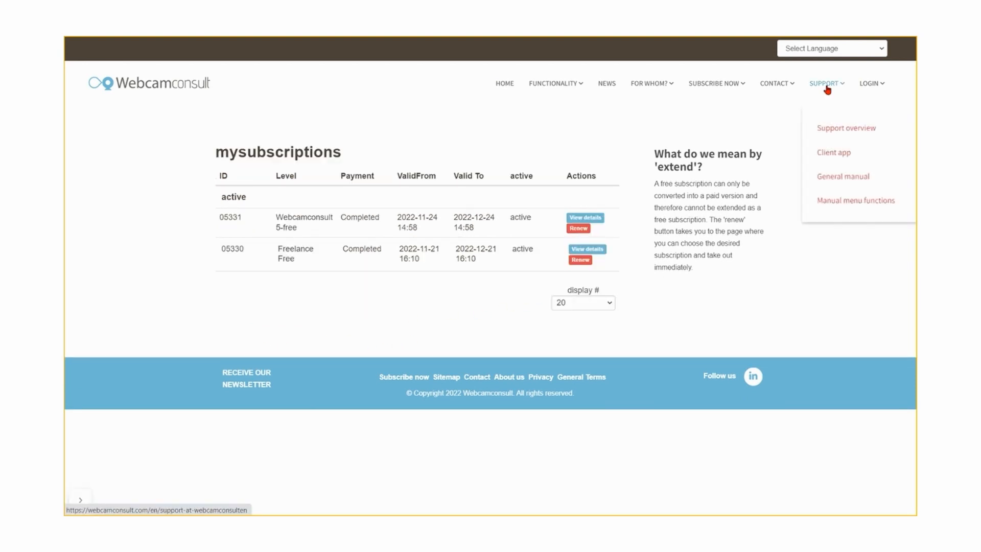
mouse_move(846, 128)
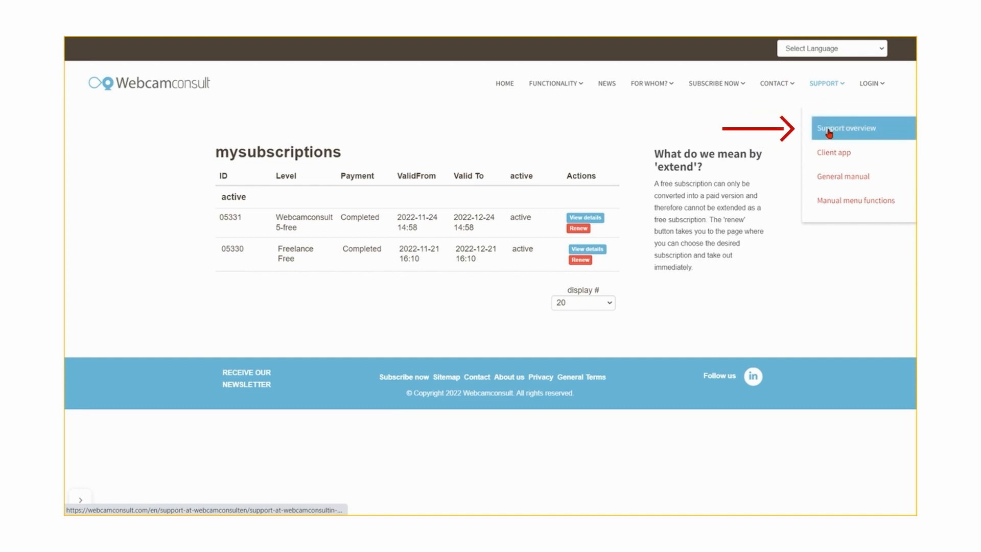
left_click(847, 129)
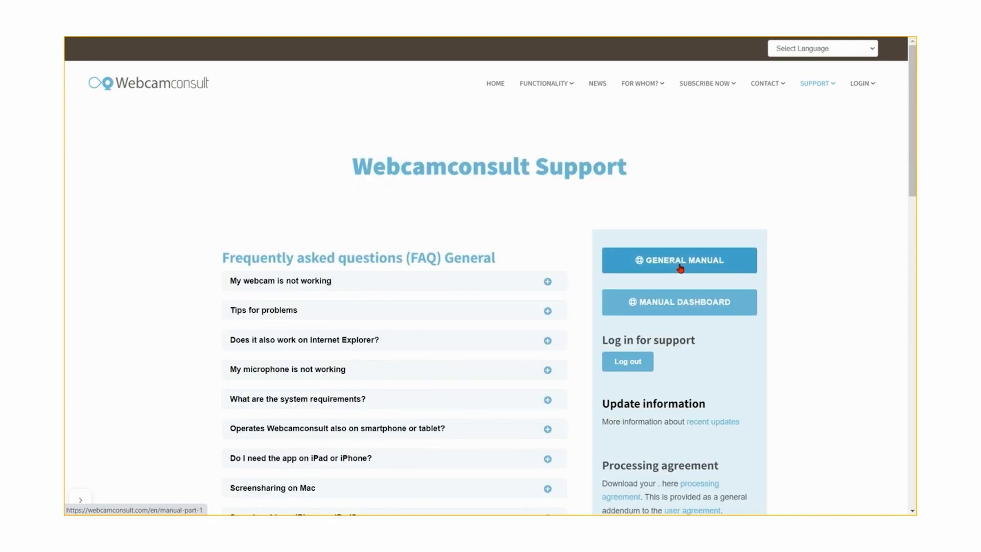